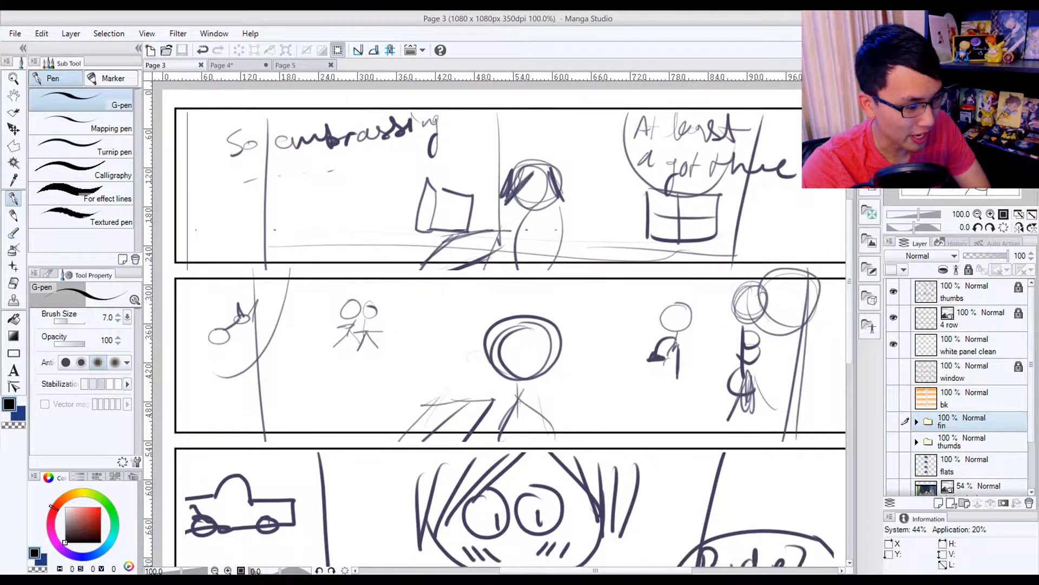
- Show the grey rough sketch layer on page 3 and zoom into the character panel
scroll(down, 3)
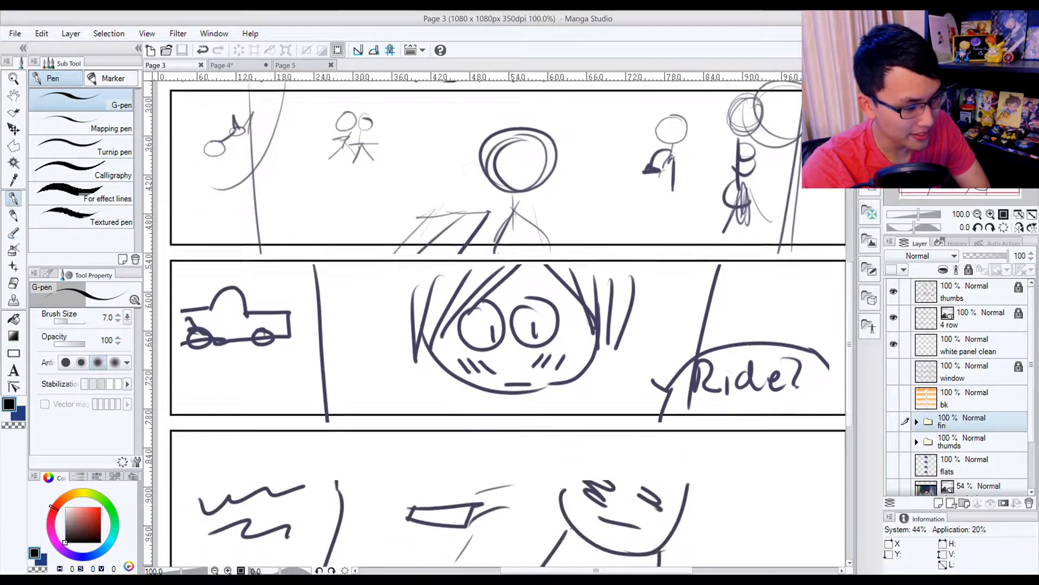
scroll(down, 3)
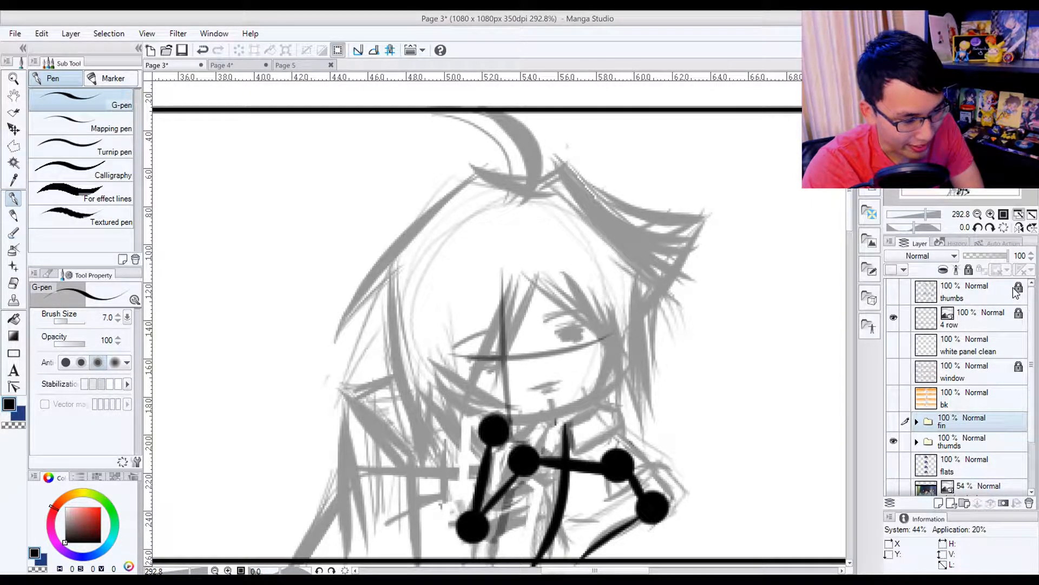
mouse_move(462, 165)
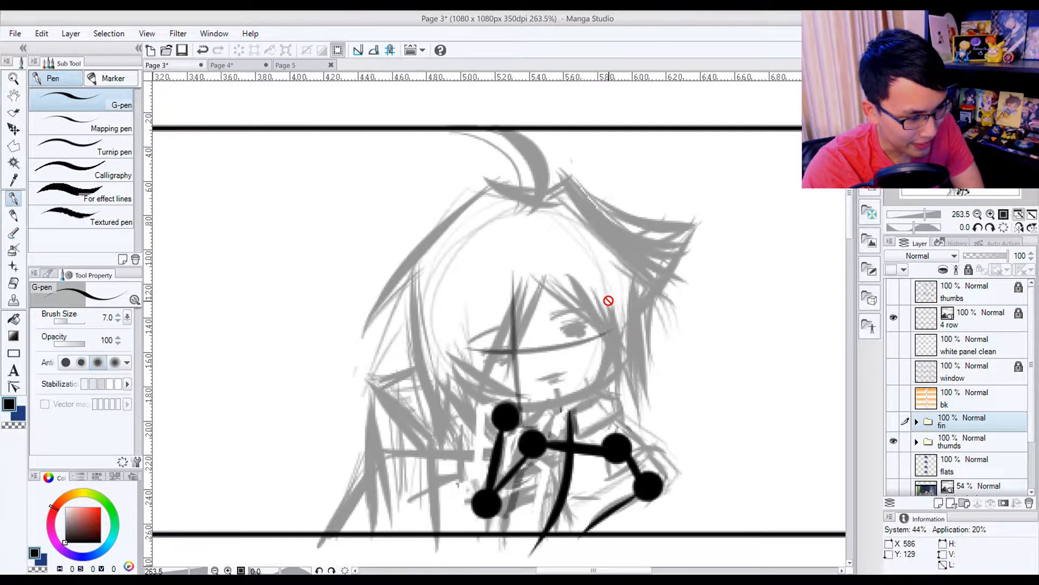
mouse_move(507, 431)
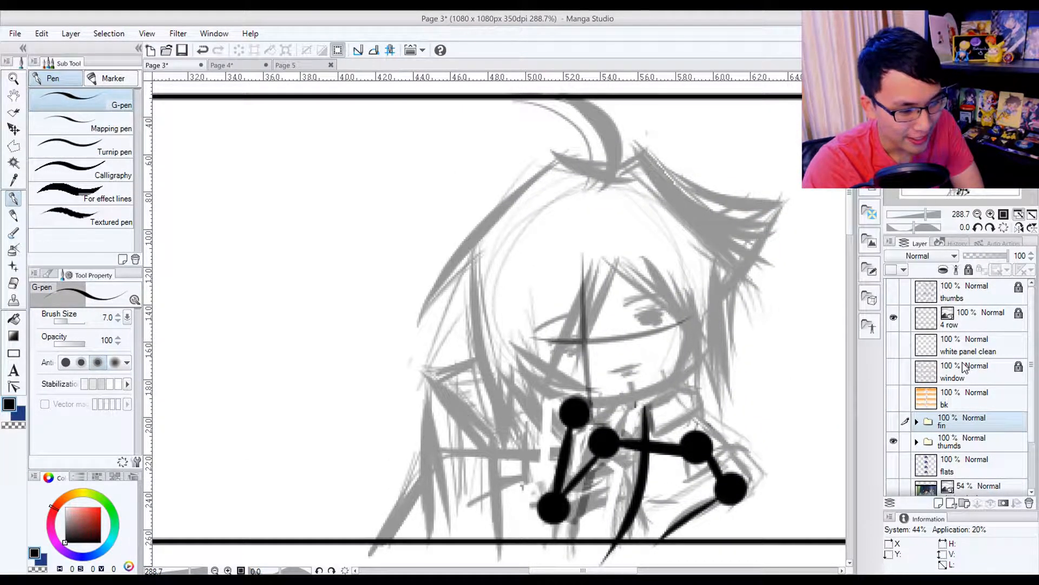
click(894, 442)
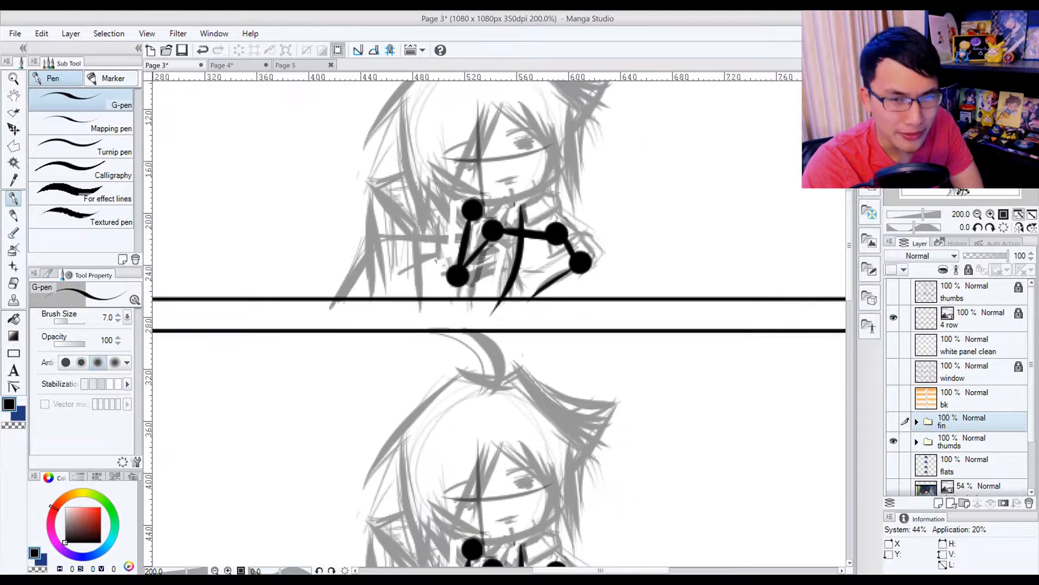
scroll(down, 3)
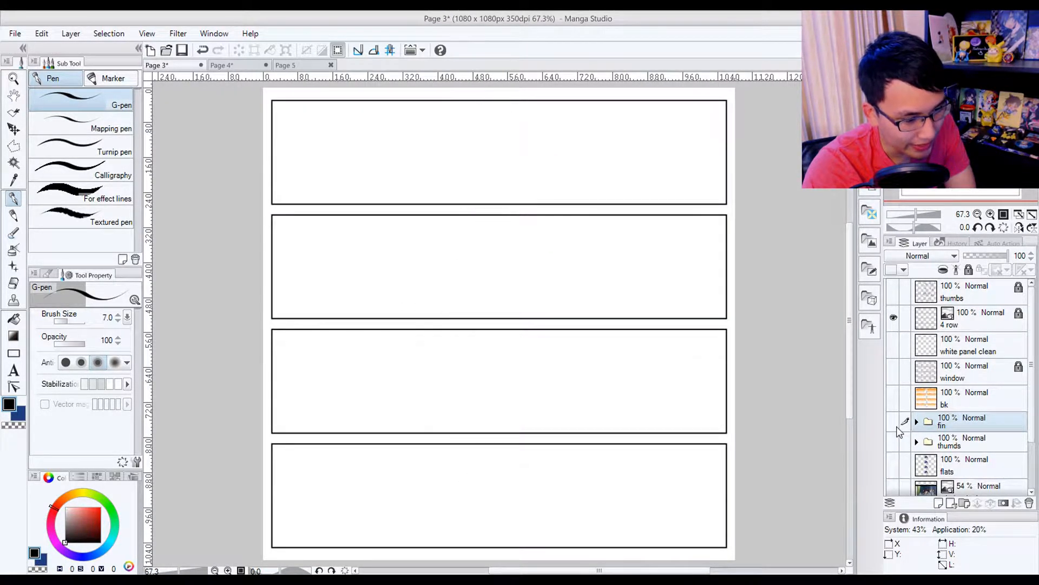
- Show the 'fin' folder's inked character and window art, zoomed out to the whole page
click(893, 421)
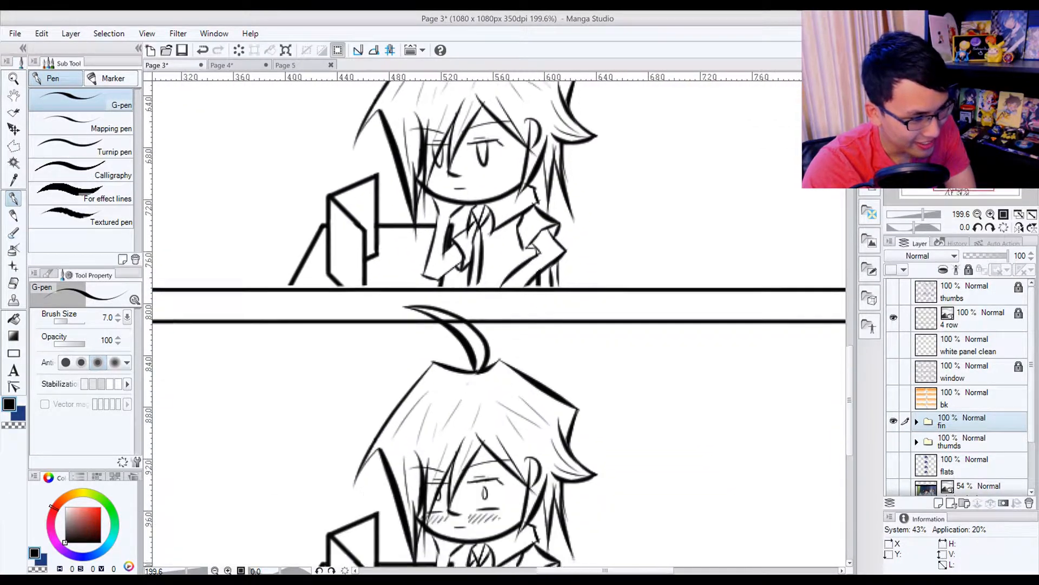
scroll(down, 3)
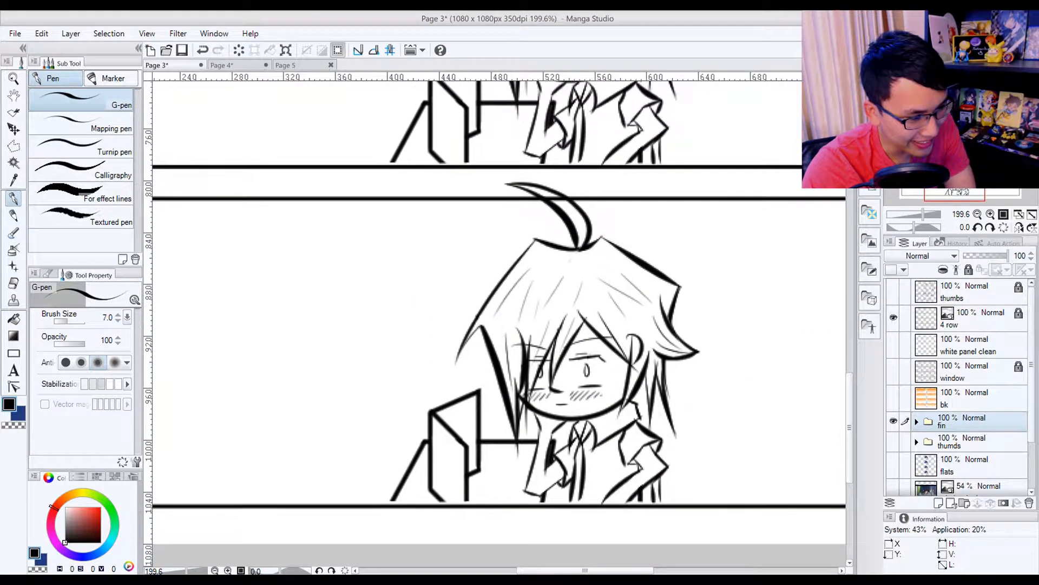
scroll(down, 3)
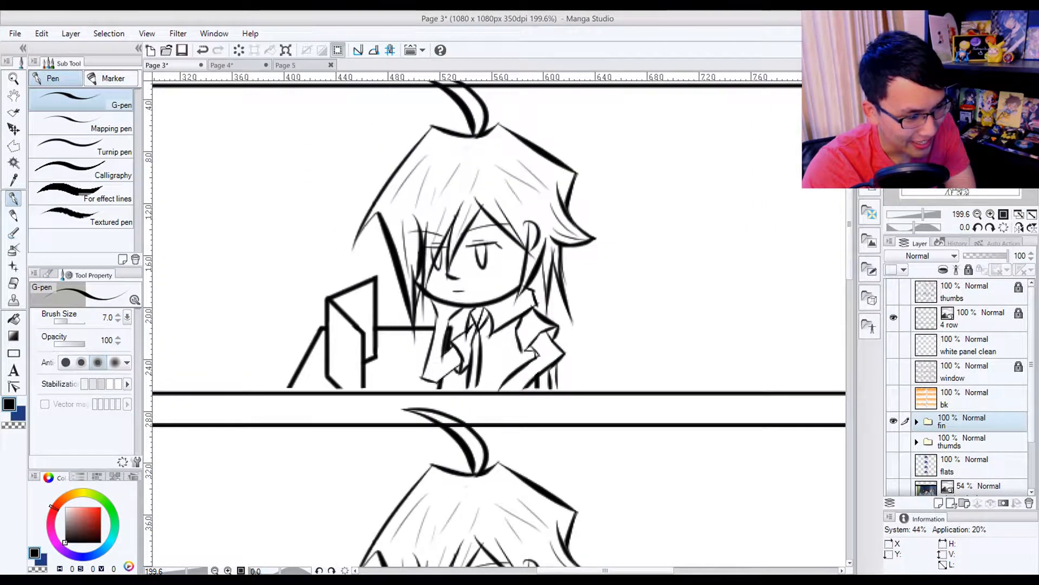
scroll(down, 3)
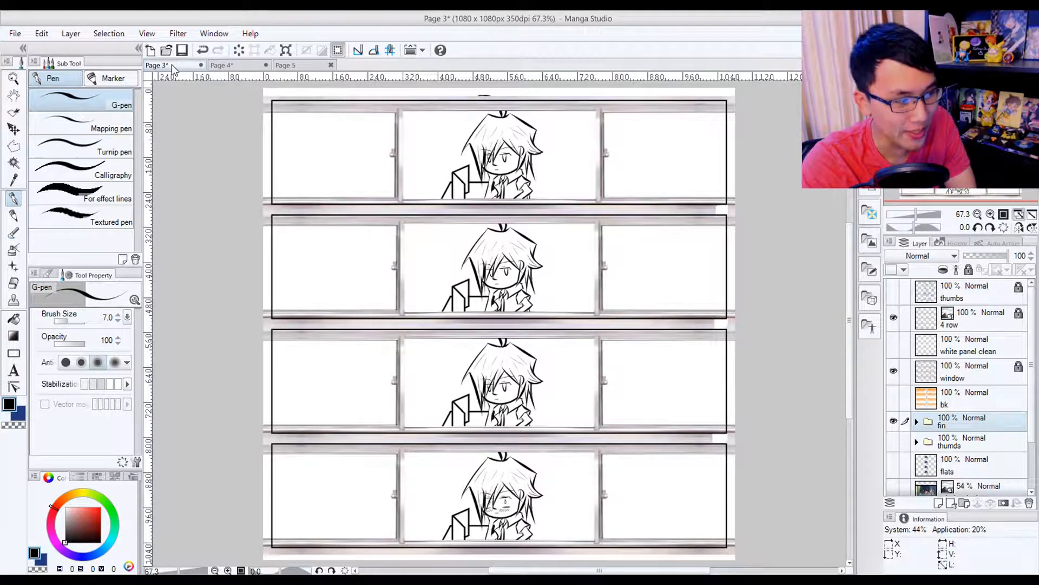
- Switch to the Page 4 document with its rough stick-figure thumbnails
click(221, 65)
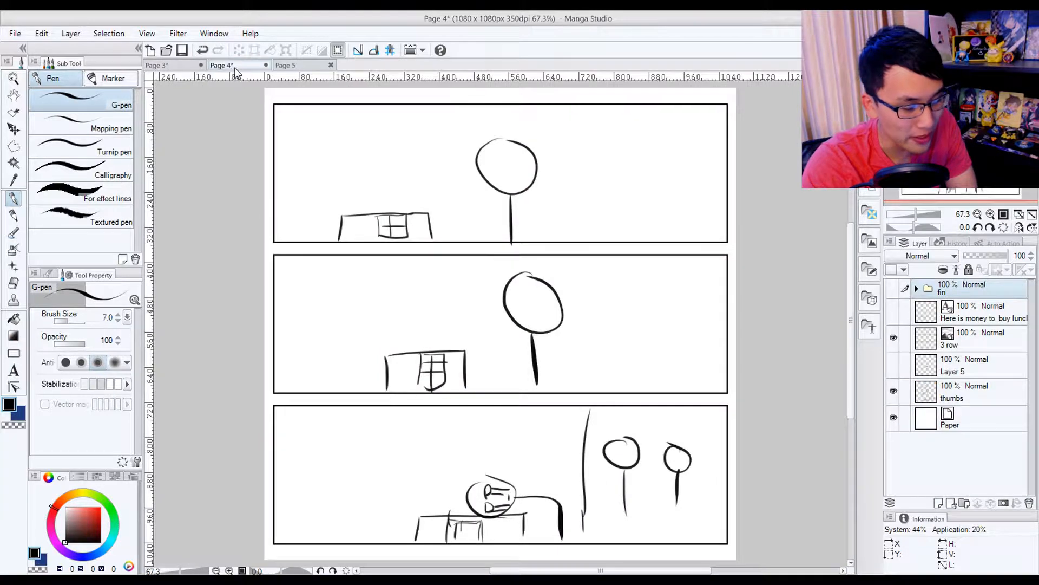
mouse_move(277, 79)
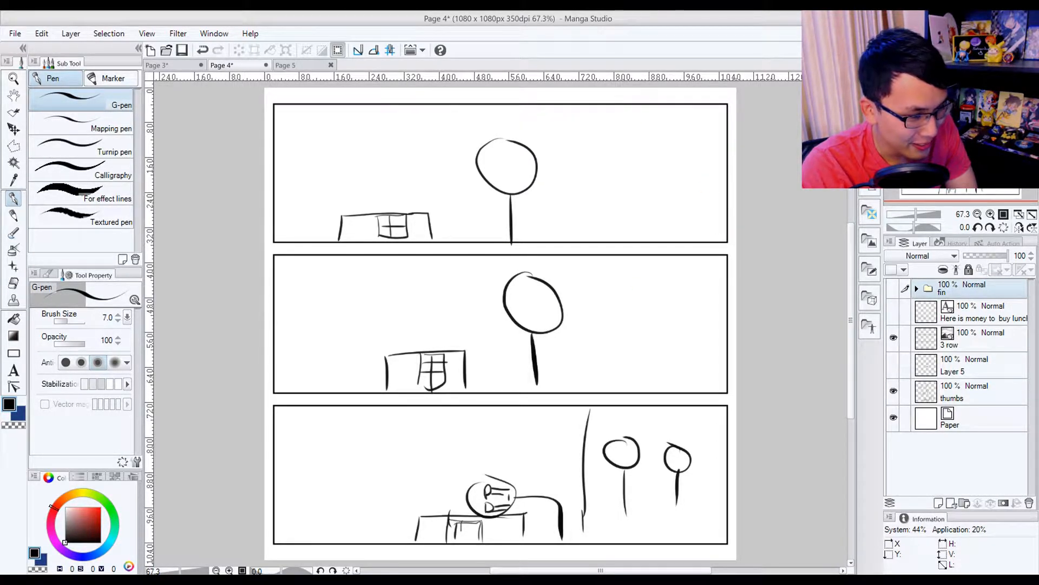
mouse_move(764, 203)
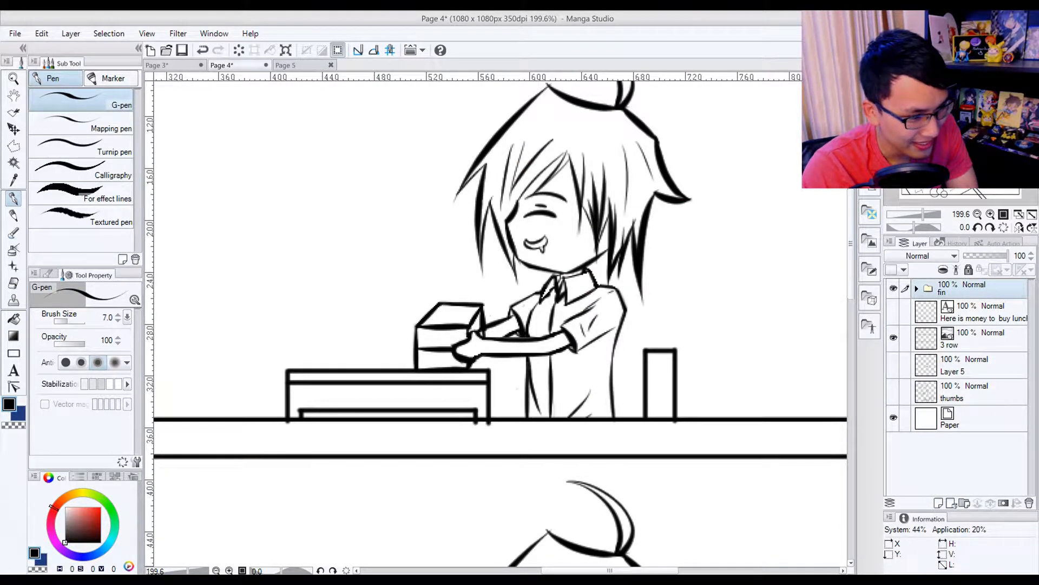
- Zoom out to view page 4's inked desk panels and lunch-money note
scroll(down, 3)
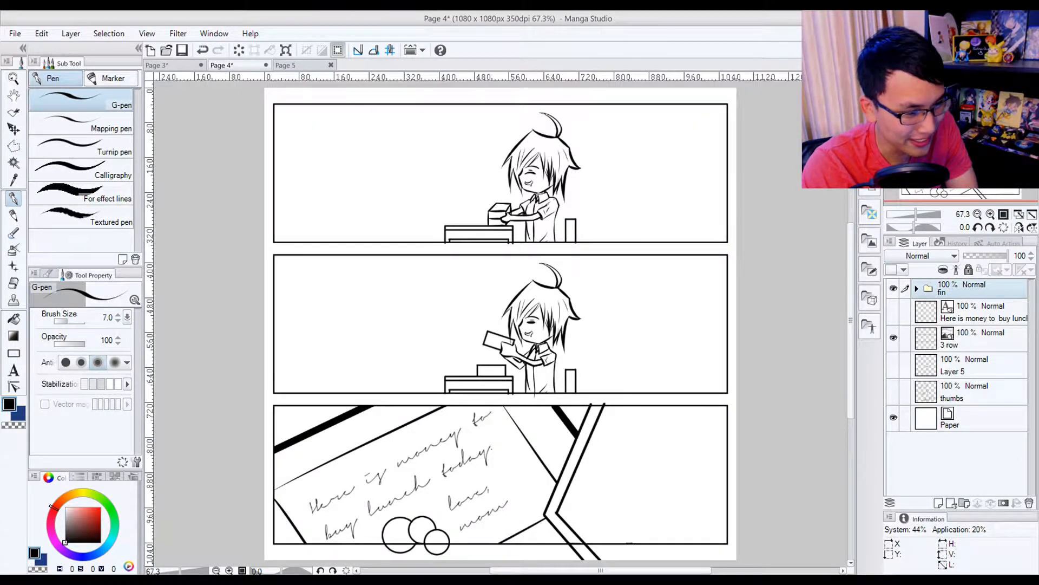
mouse_move(767, 206)
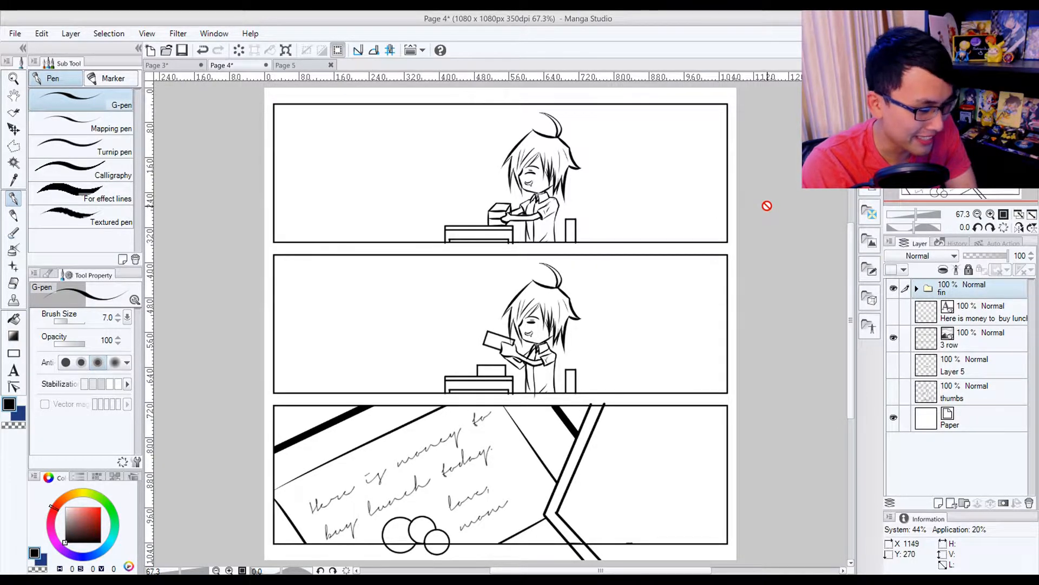
- Switch to the Page 5 document and scroll through its SALE and crowd roughs
click(285, 65)
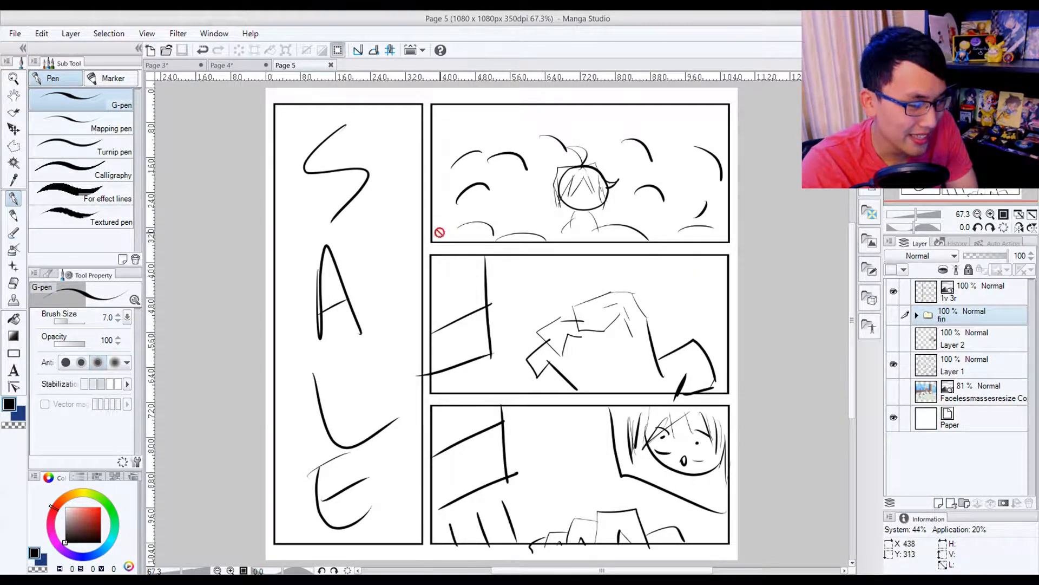
mouse_move(669, 302)
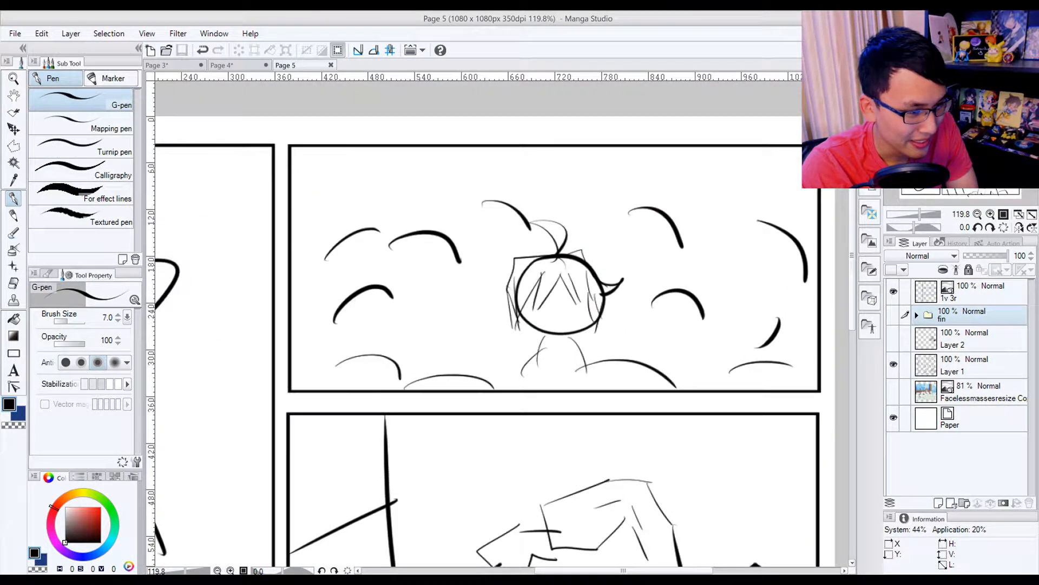
scroll(down, 3)
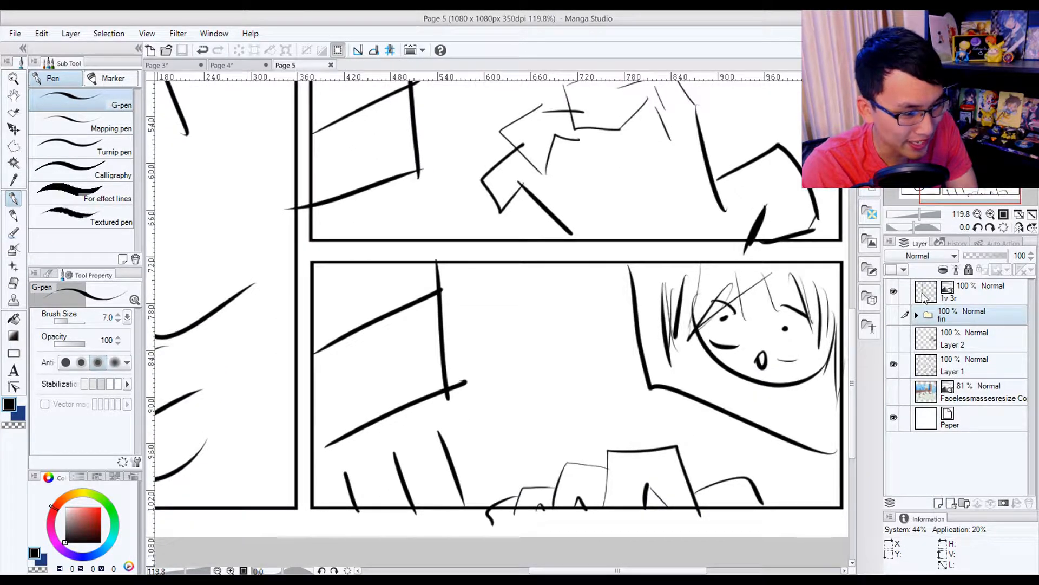
mouse_move(896, 303)
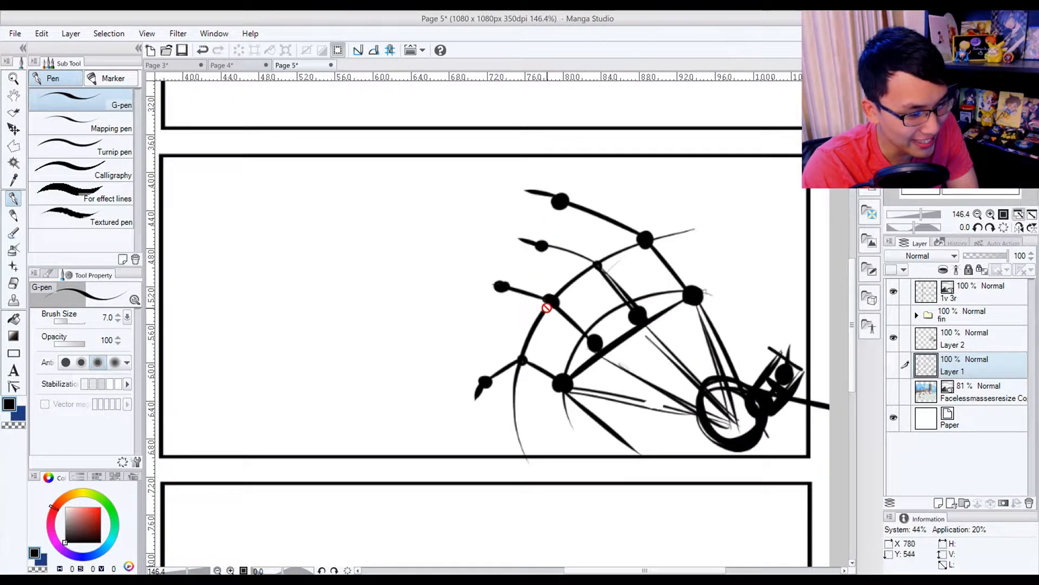
mouse_move(487, 283)
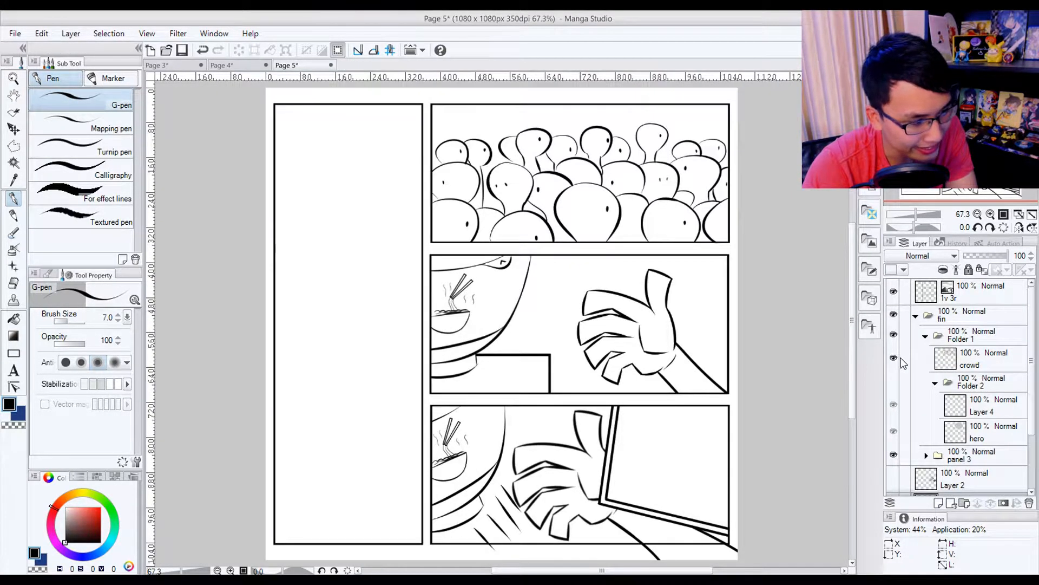
mouse_move(895, 392)
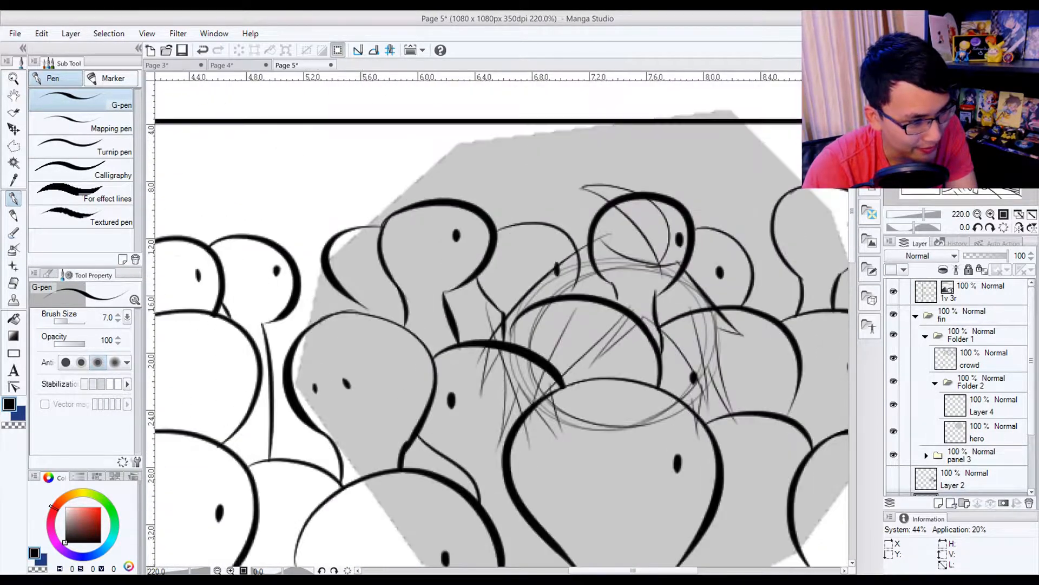
- Flip to page 3 and back to page 5's inked crowd and hand panels
click(157, 65)
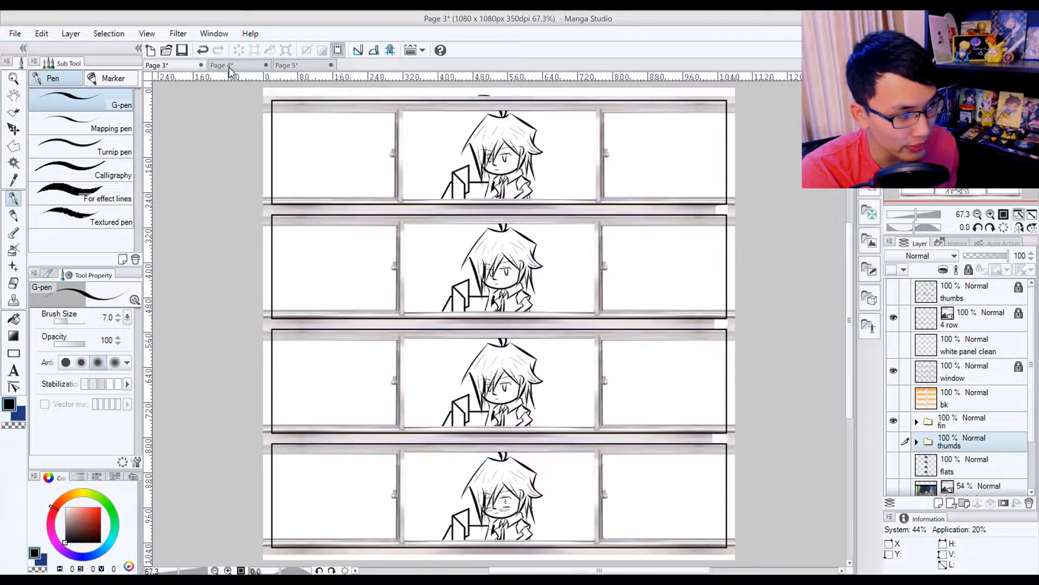
click(286, 65)
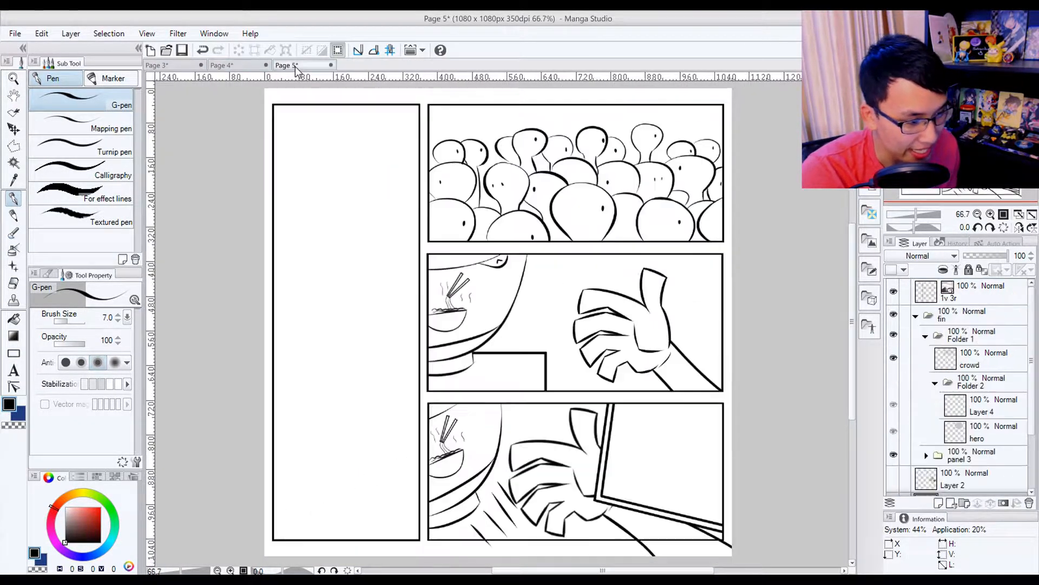